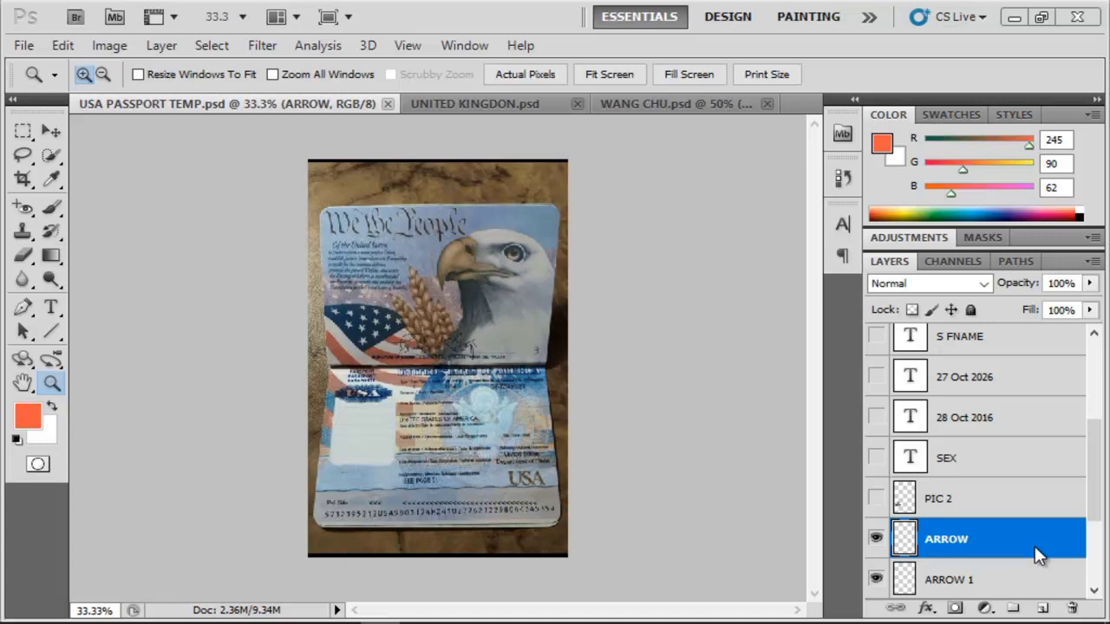
mouse_move(1095, 552)
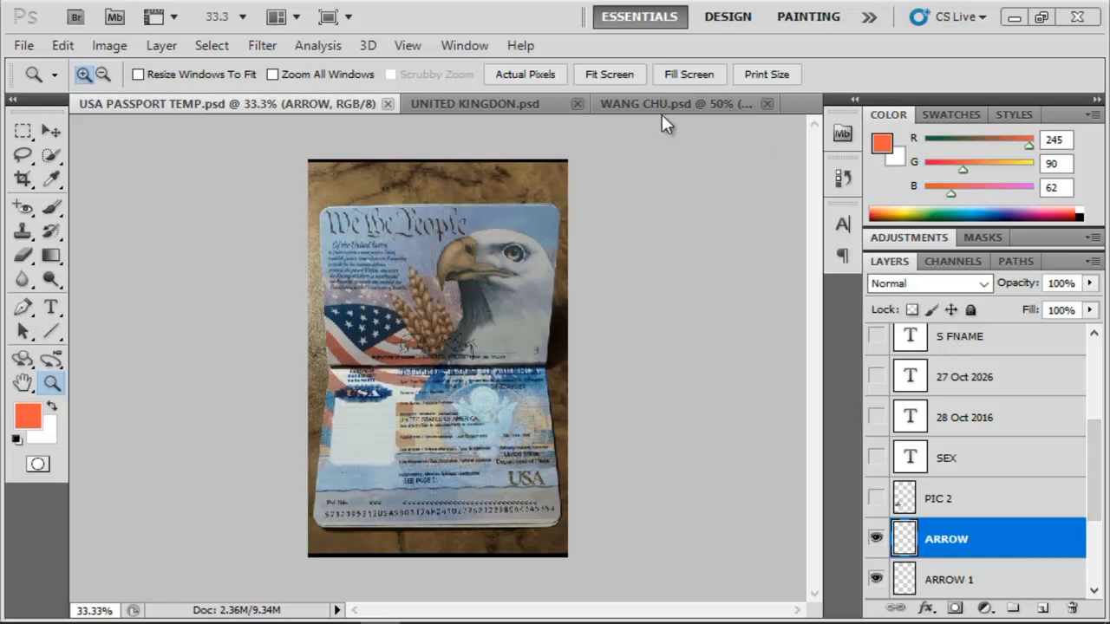
mouse_move(464, 193)
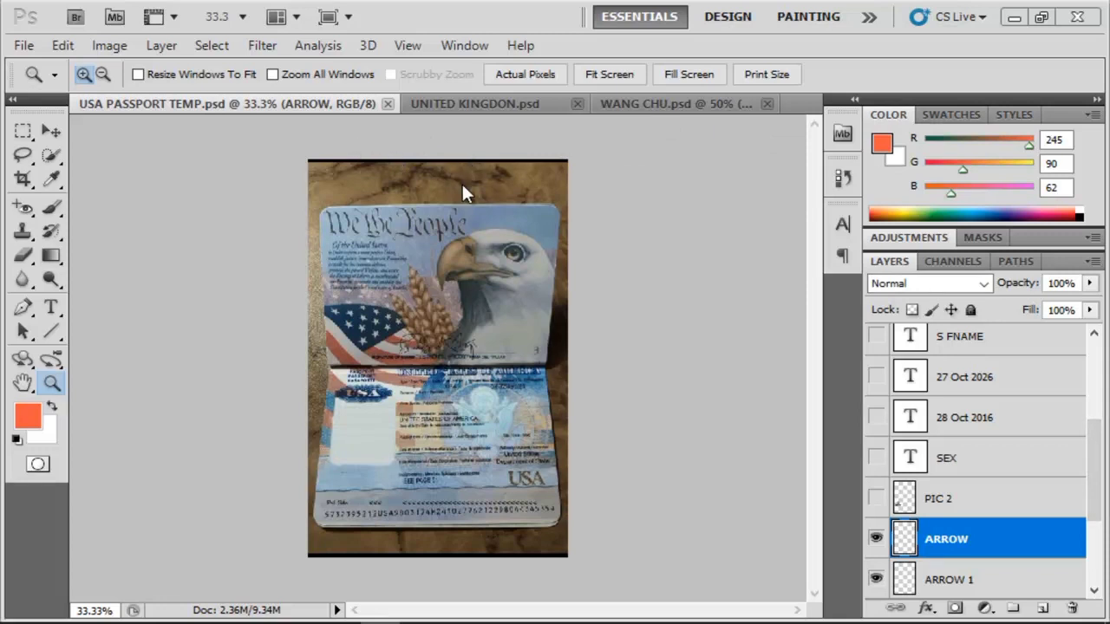
mouse_move(535, 354)
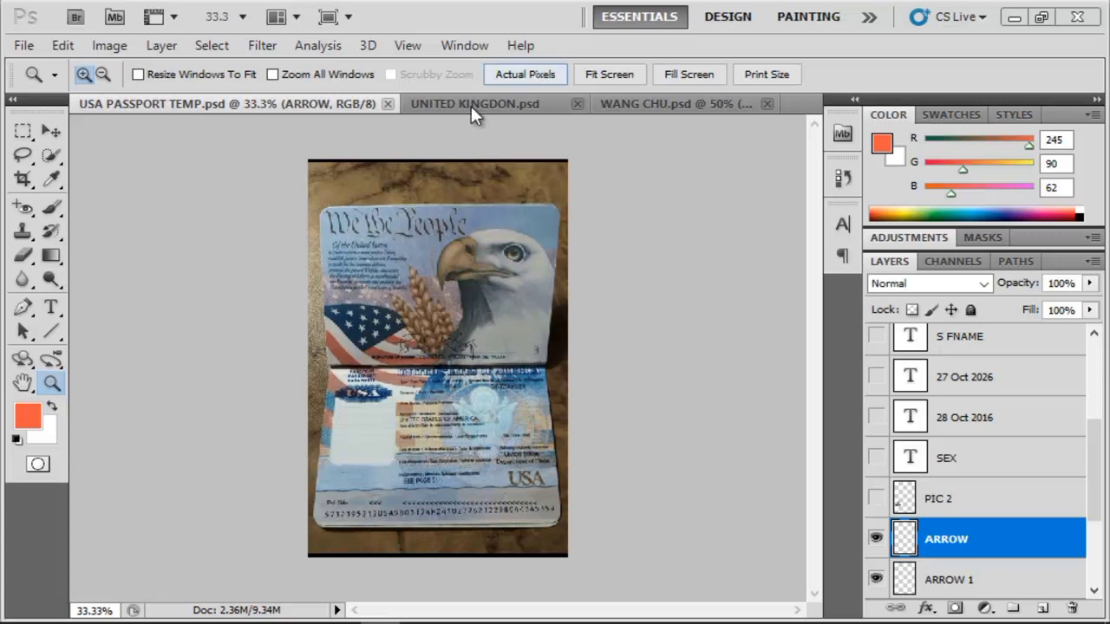
Step: Browse the UK and WANG CHU documents, then scroll the USA template to its data page
scroll("down", 3)
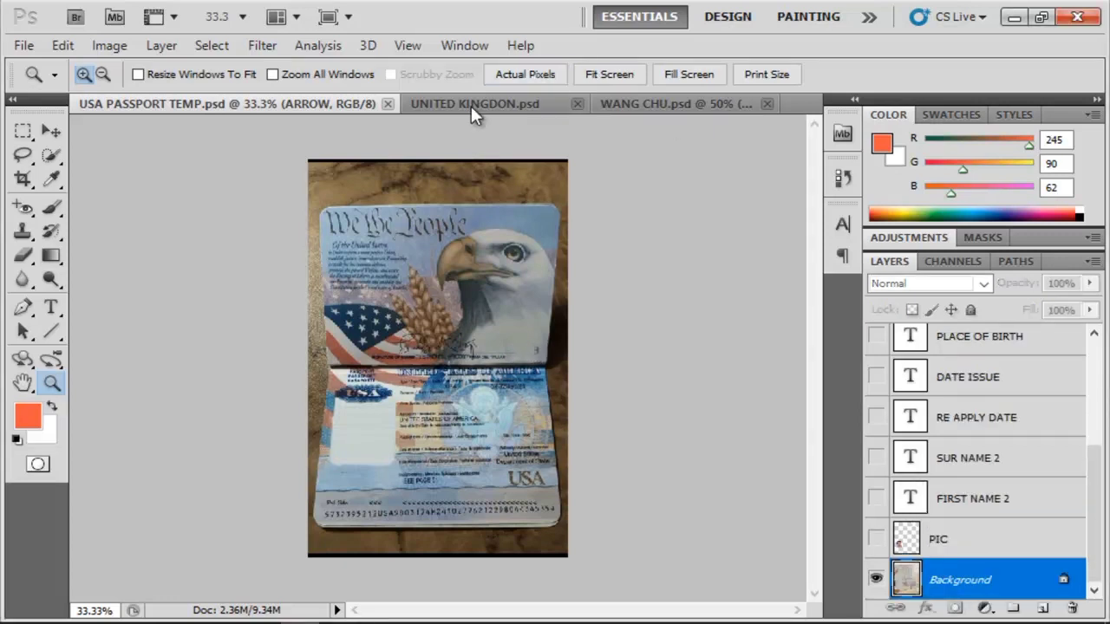
left_click(474, 104)
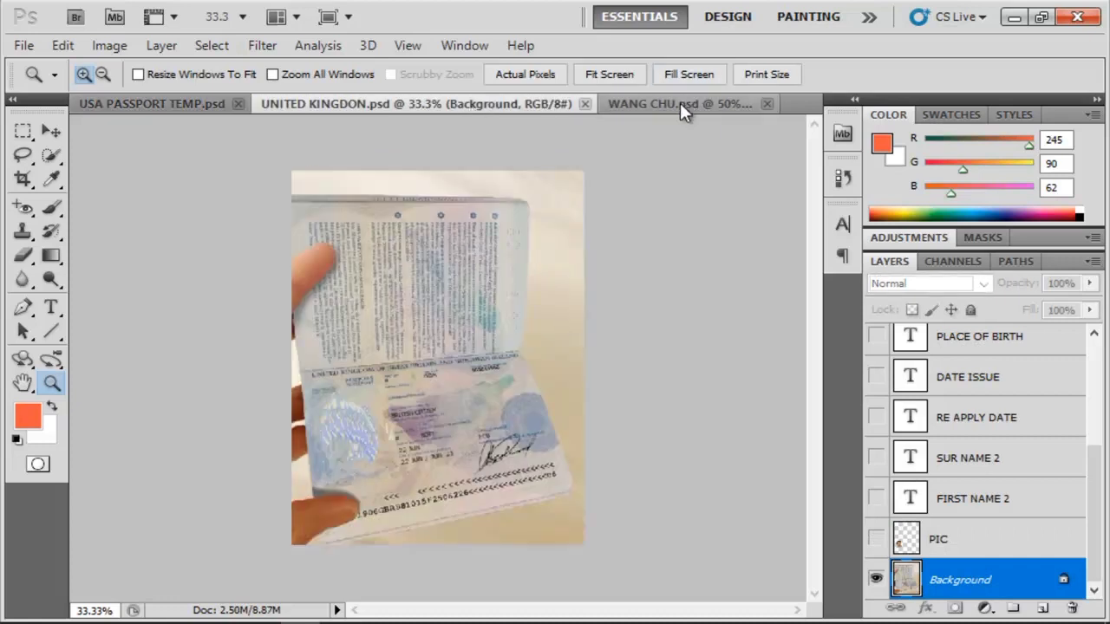
left_click(678, 103)
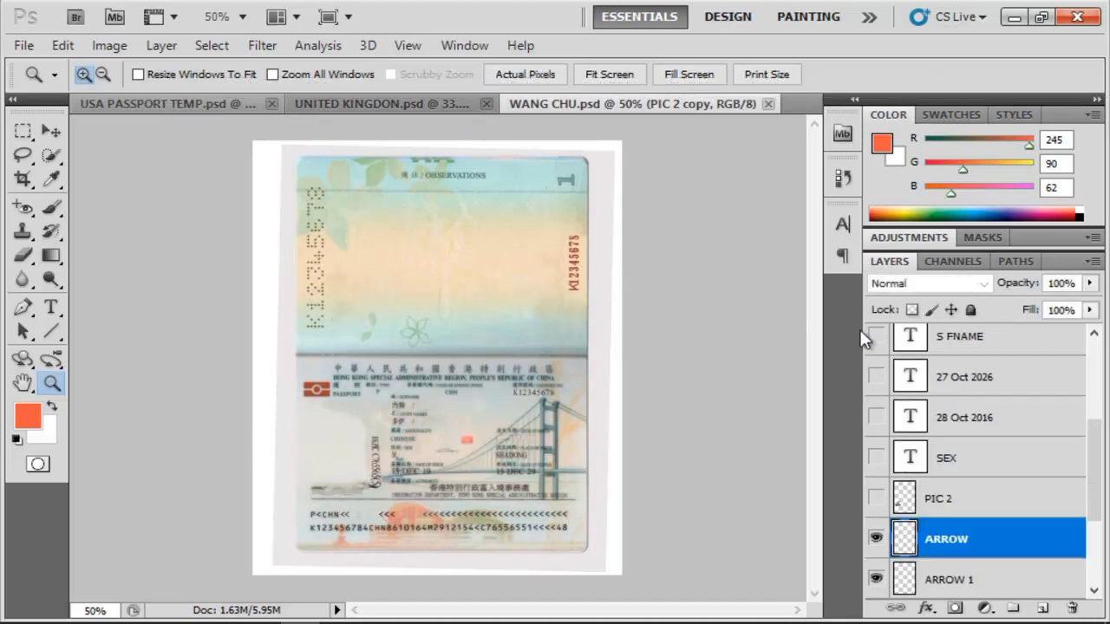
left_click(173, 103)
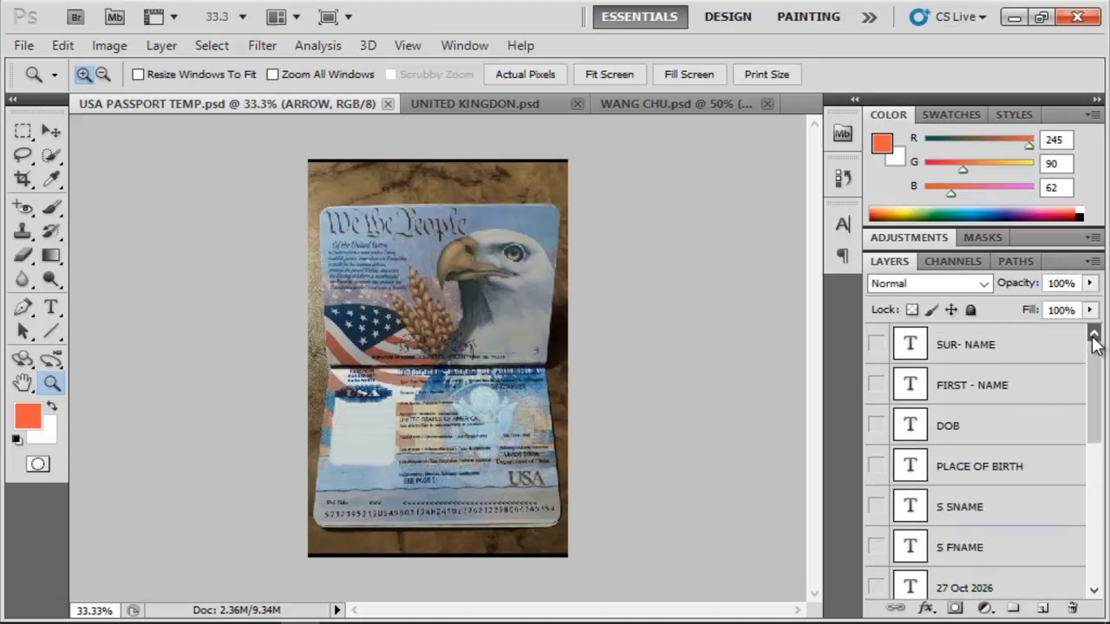
mouse_move(908, 362)
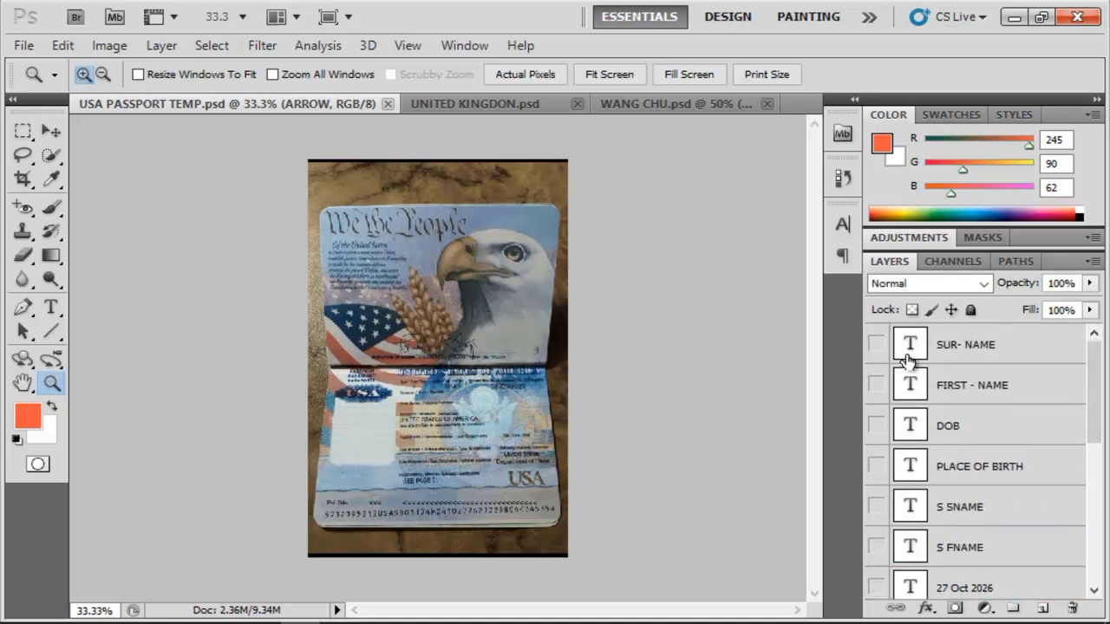
mouse_move(899, 382)
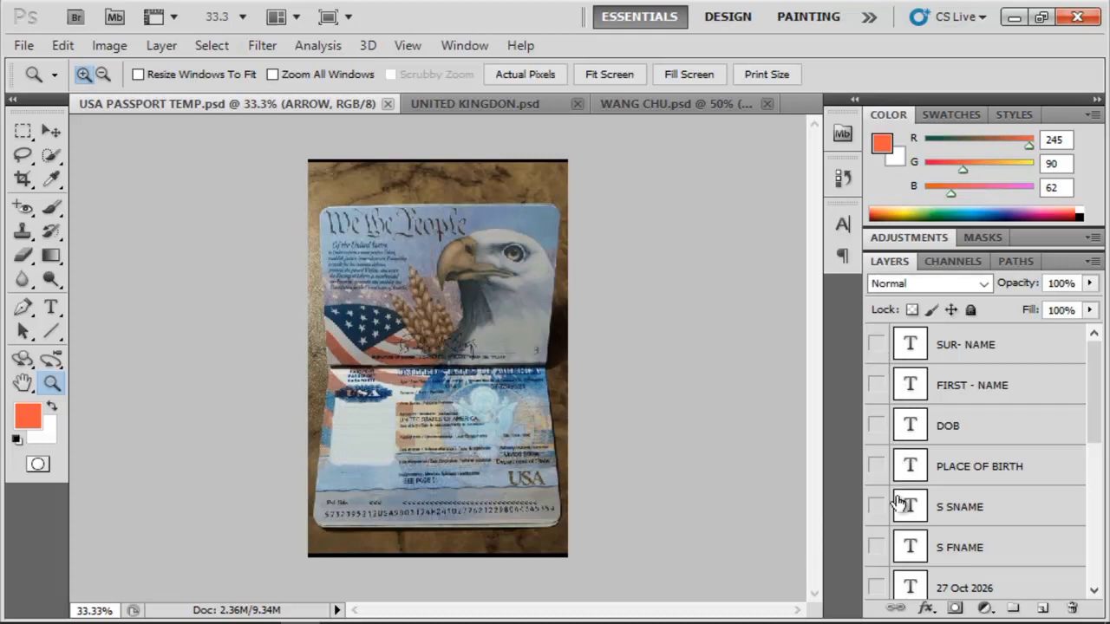
mouse_move(898, 517)
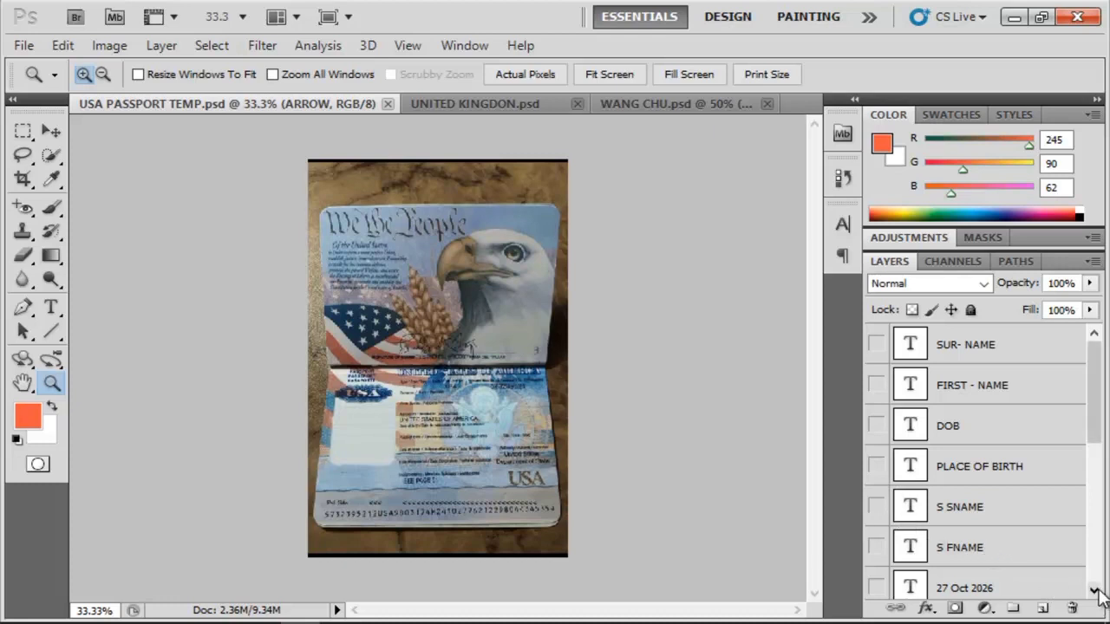
mouse_move(428, 422)
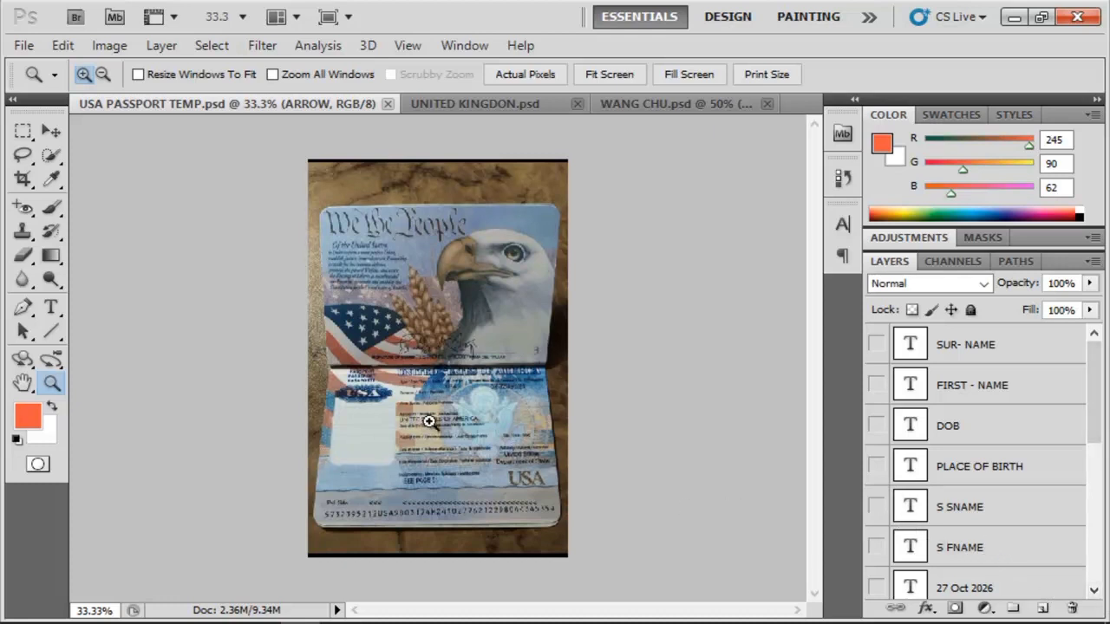
mouse_move(416, 331)
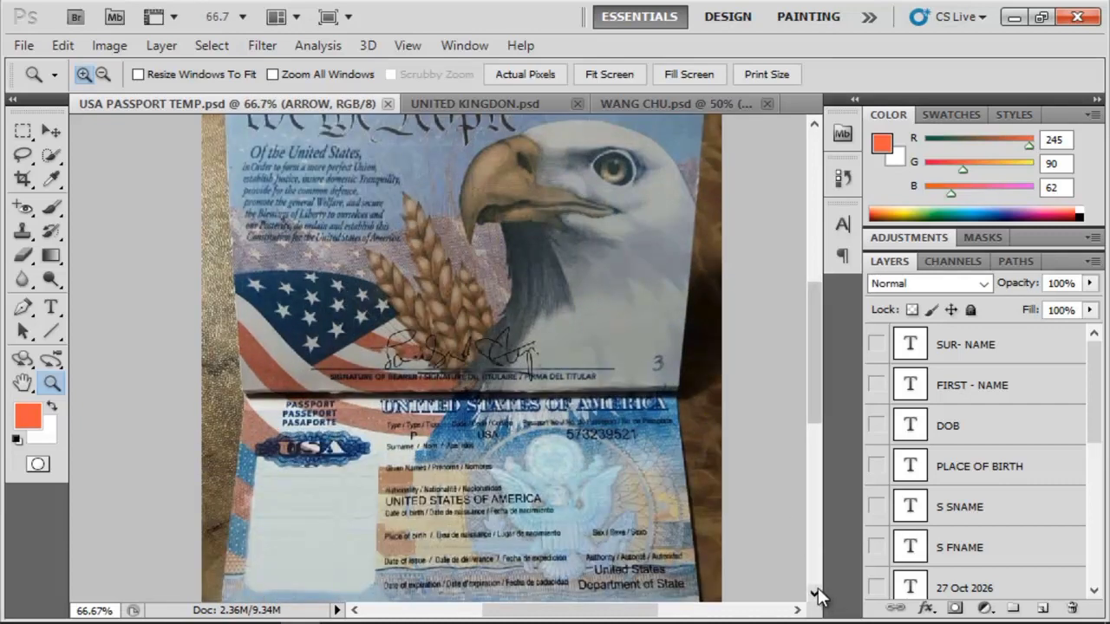
scroll("down", 3)
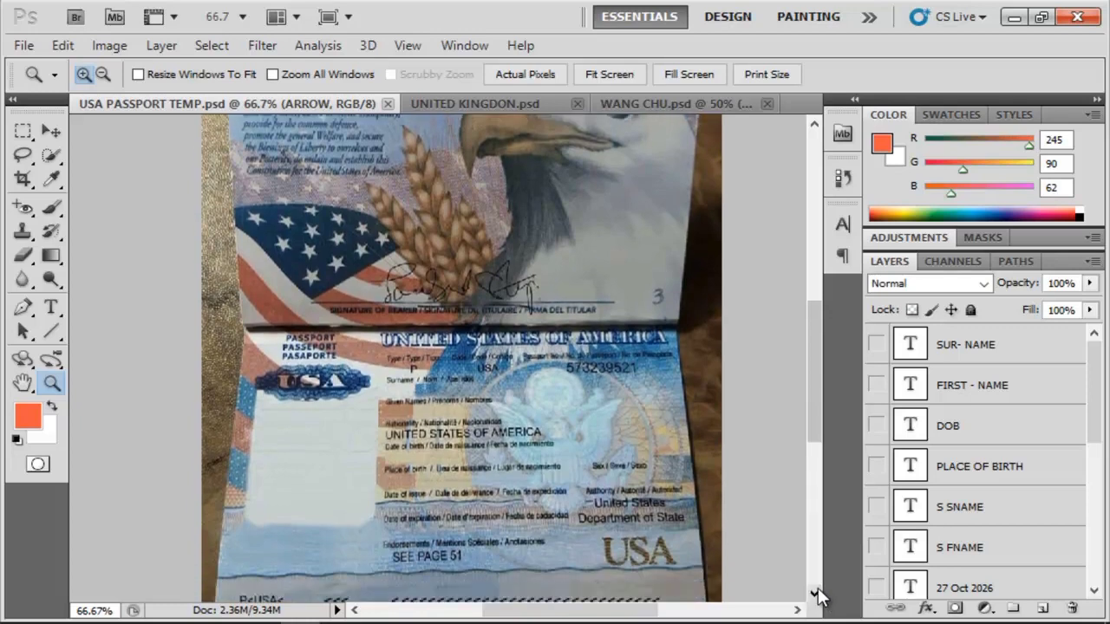
scroll("down", 3)
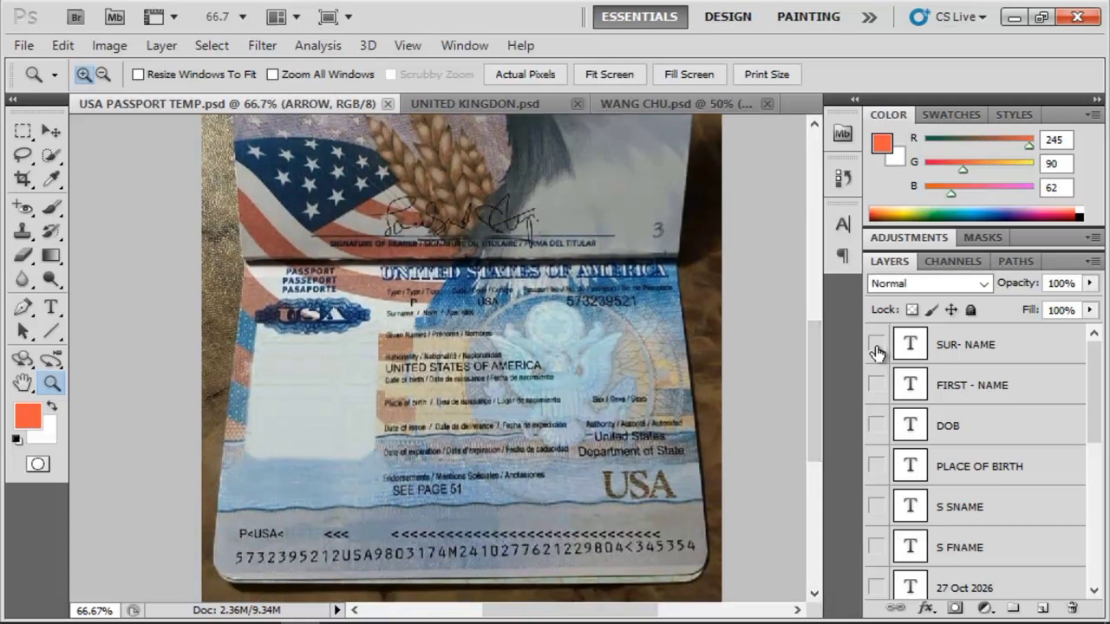
Step: Show the SUR- NAME layer and change its surname text from WANG to JERRY
left_click(876, 344)
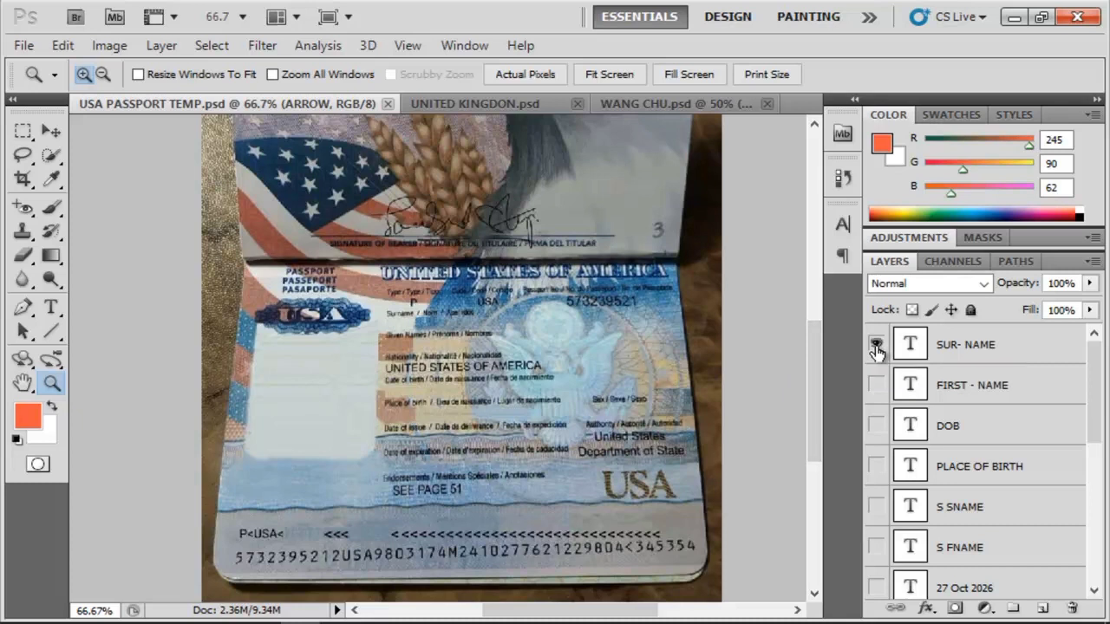
left_click(875, 345)
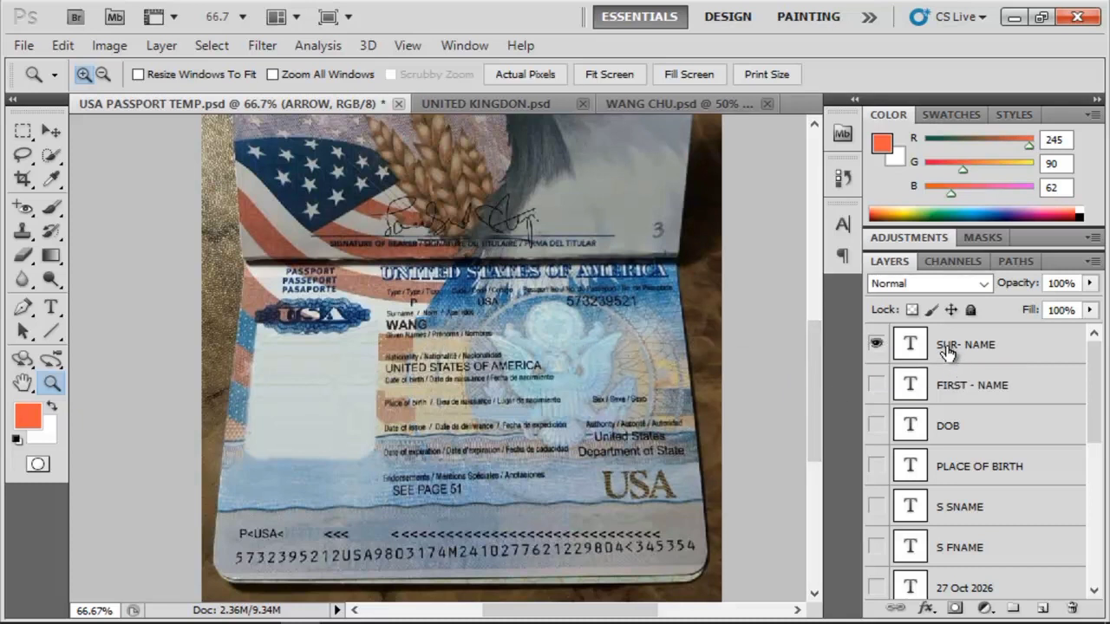
left_click(965, 344)
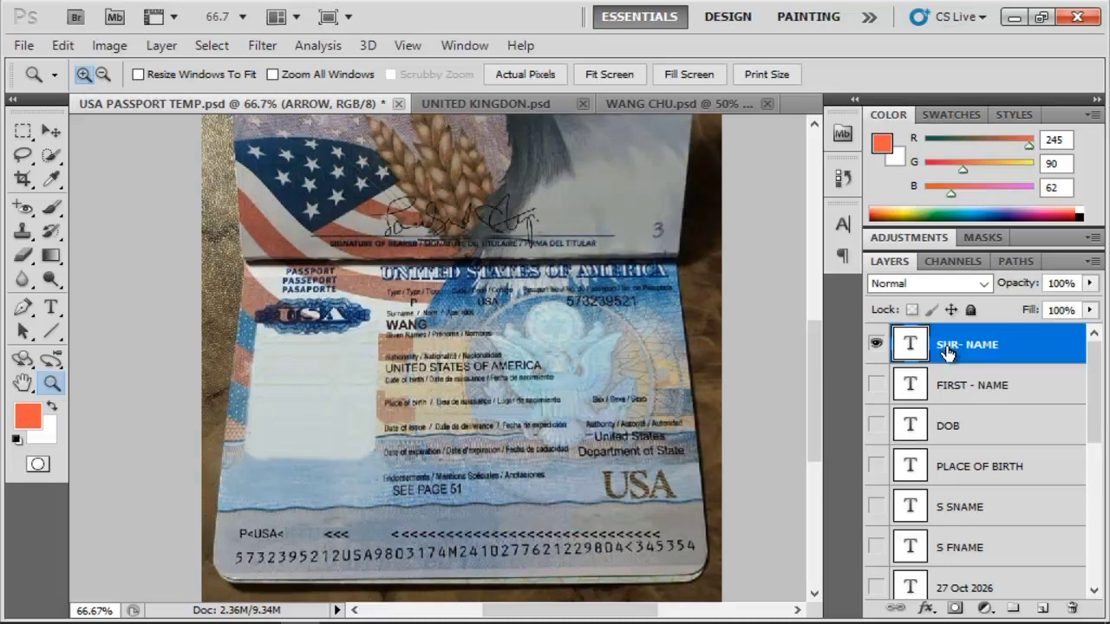
double_click(966, 344)
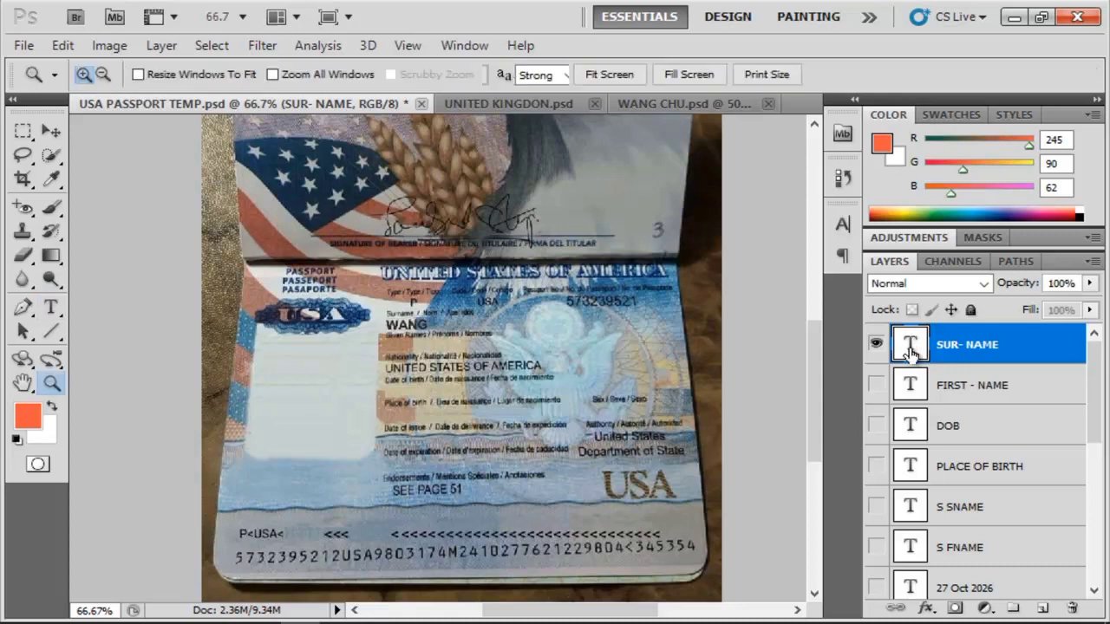
left_click(50, 306)
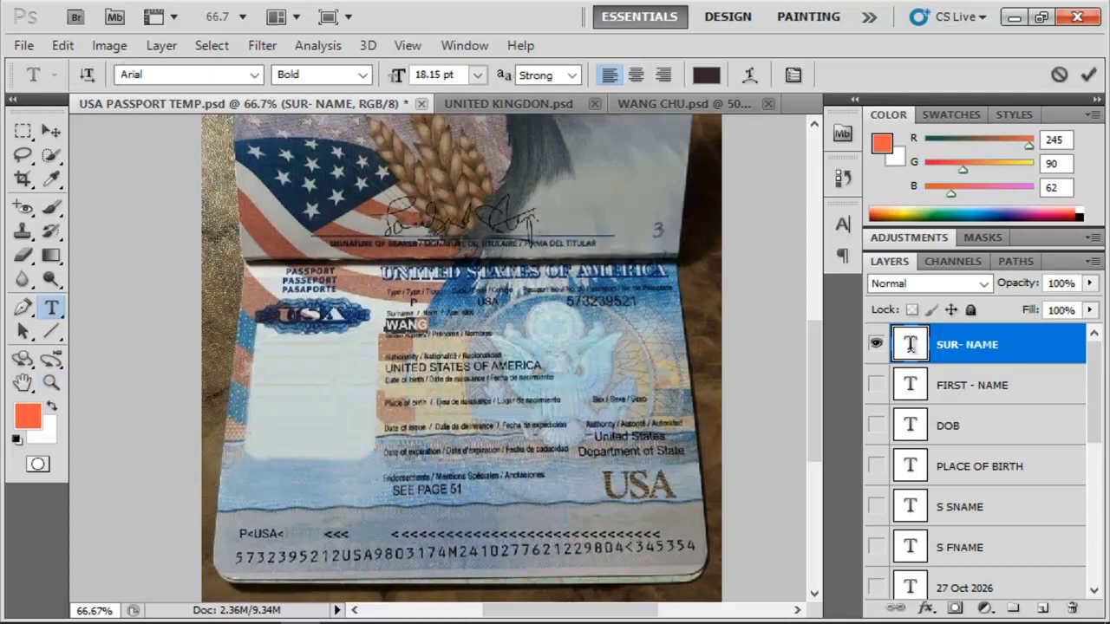
type("JERRY")
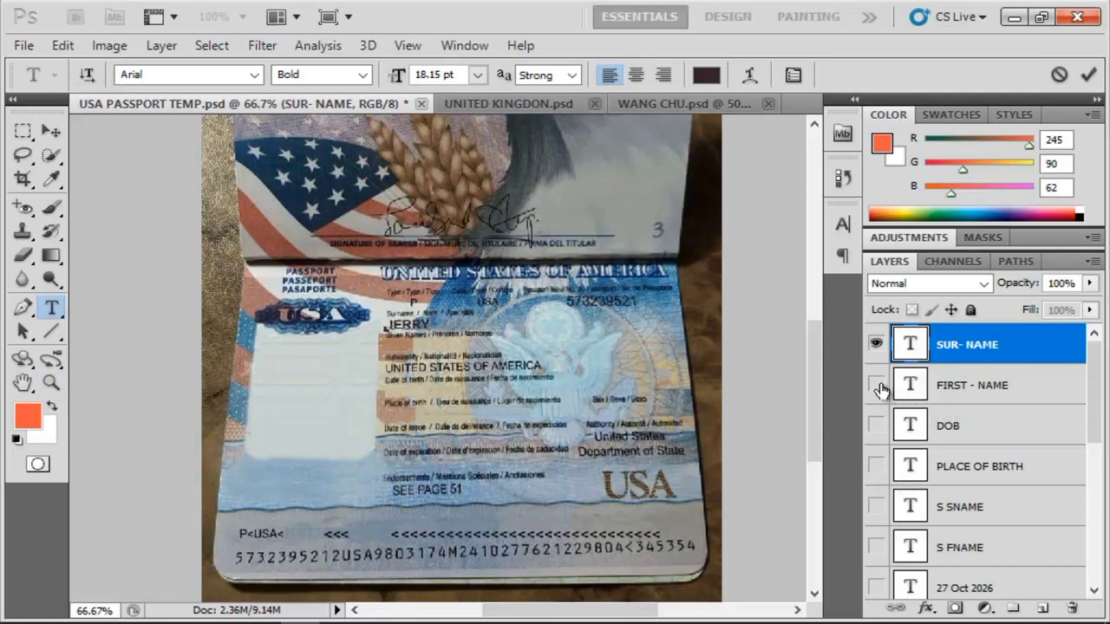
mouse_move(876, 385)
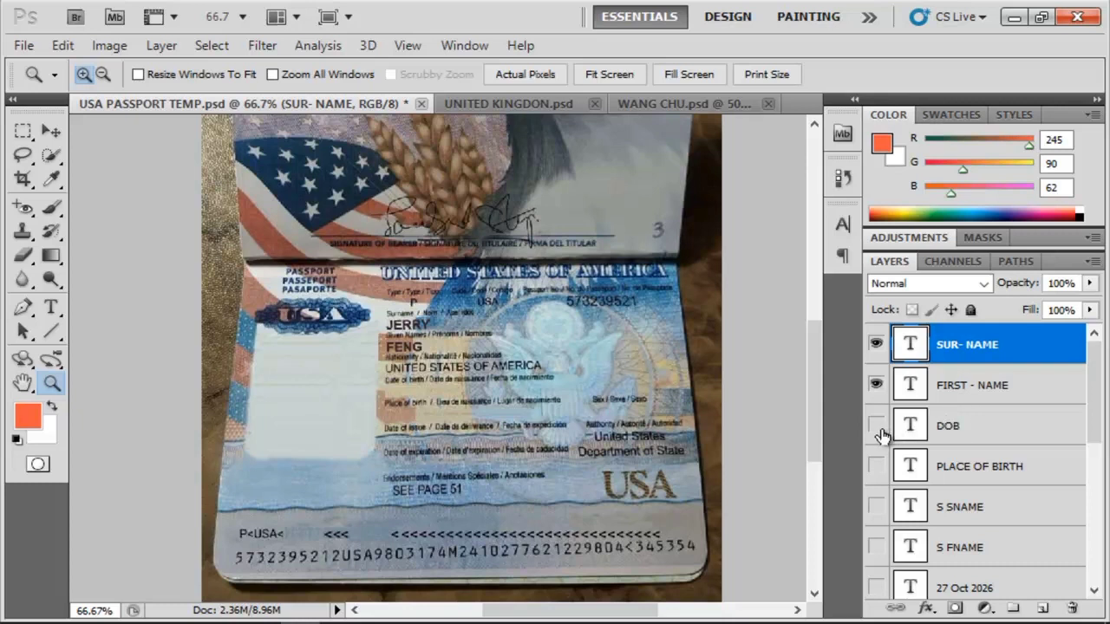
Step: Turn on the birth date, S SNAME, S FNAME, 28 Oct 2016 and PIC 2 layers
left_click(876, 425)
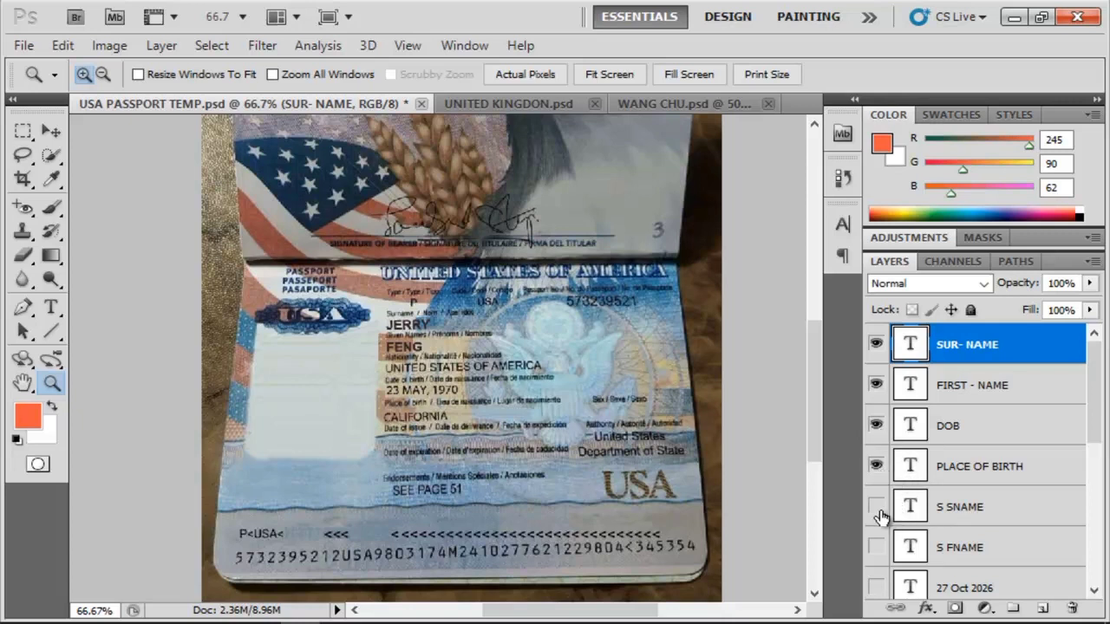
left_click(876, 506)
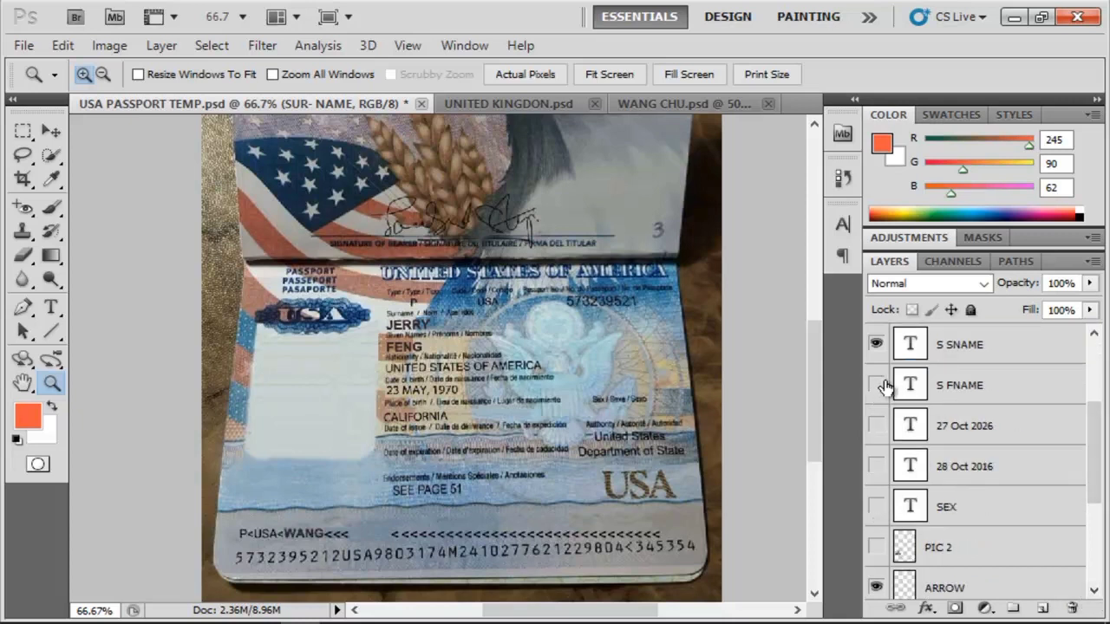
left_click(876, 384)
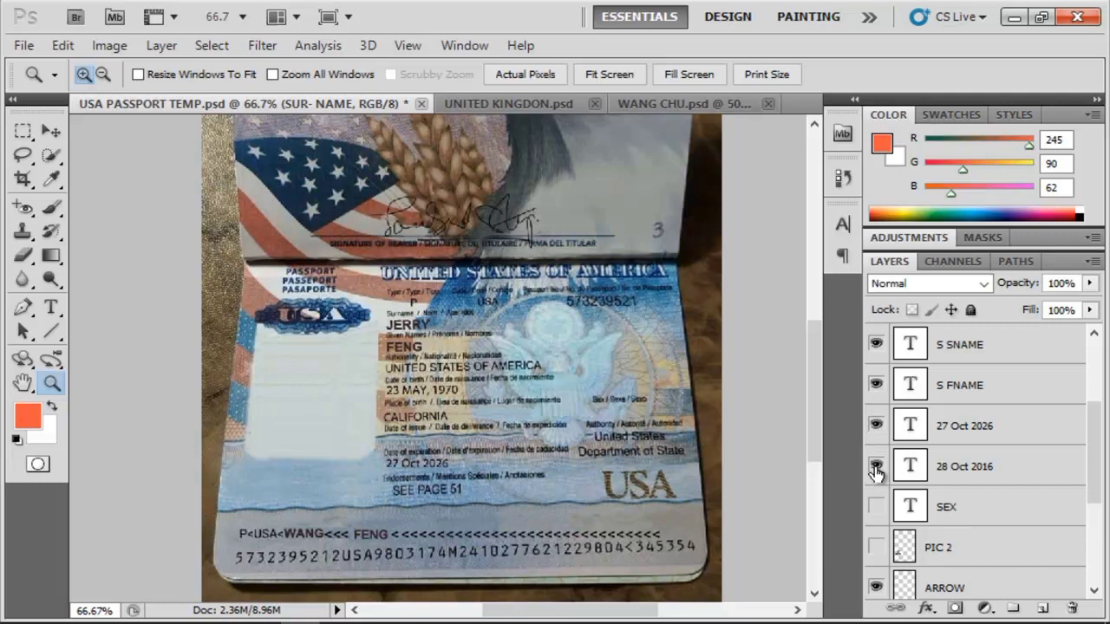
left_click(875, 465)
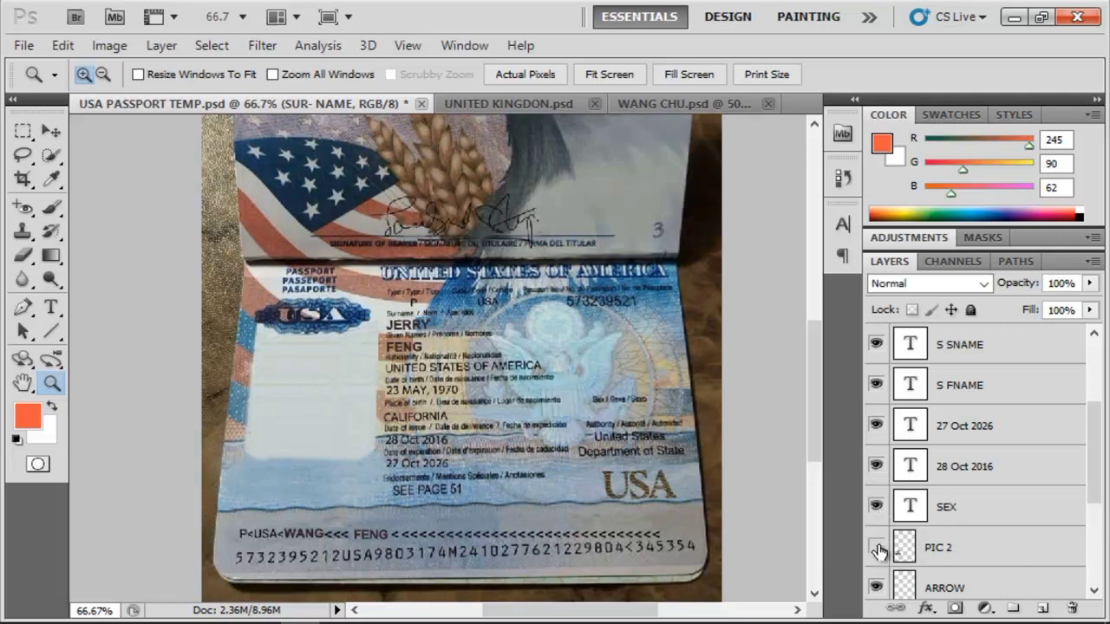
left_click(876, 547)
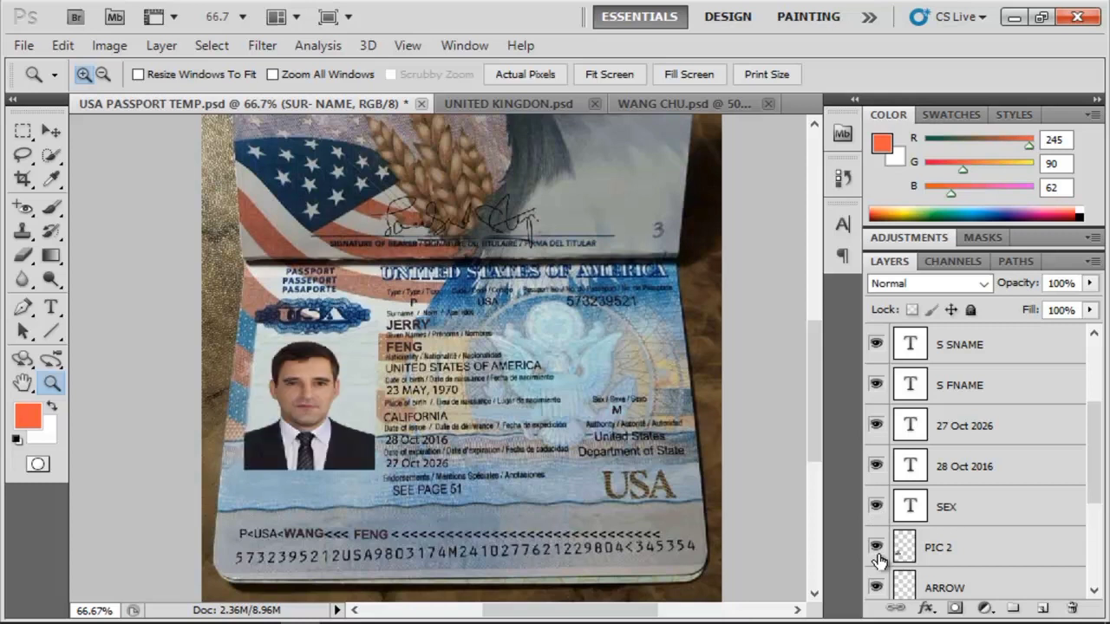
mouse_move(875, 547)
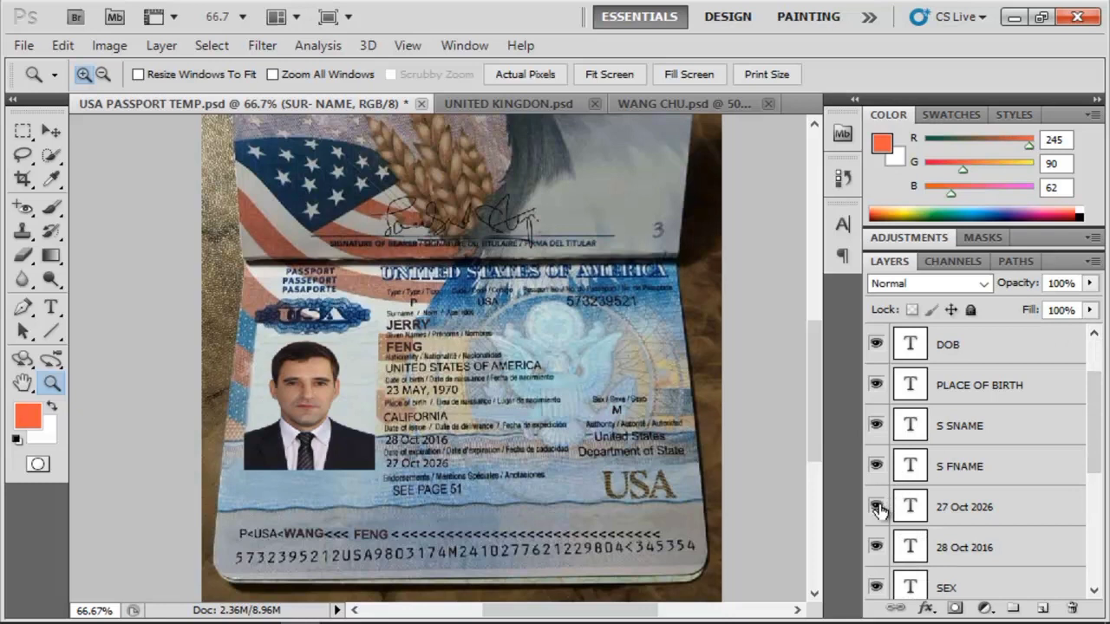
mouse_move(876, 475)
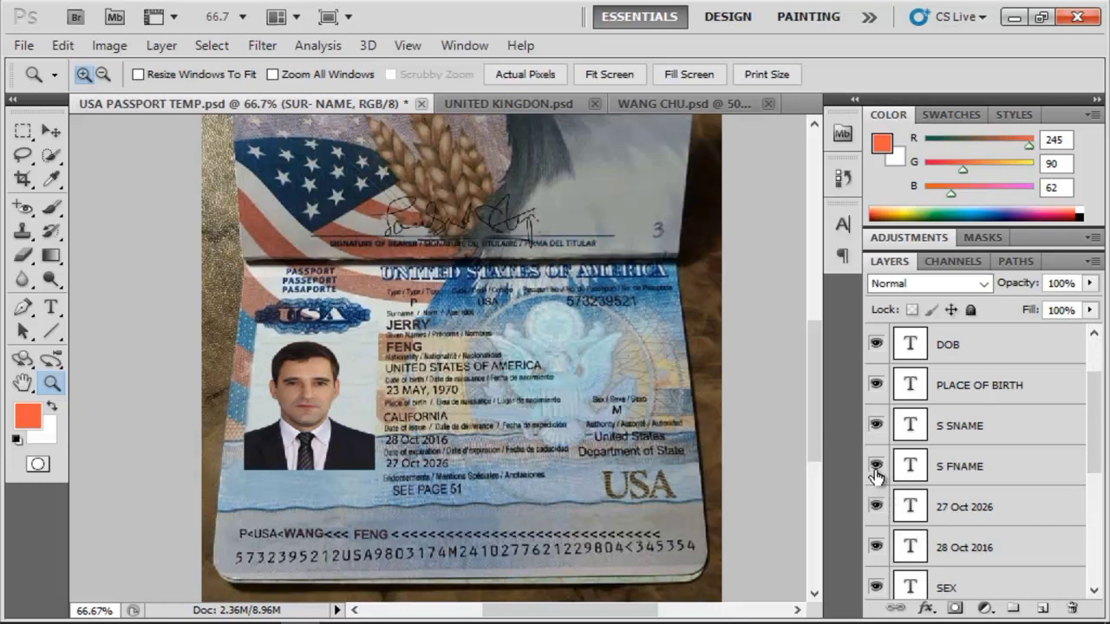
mouse_move(897, 432)
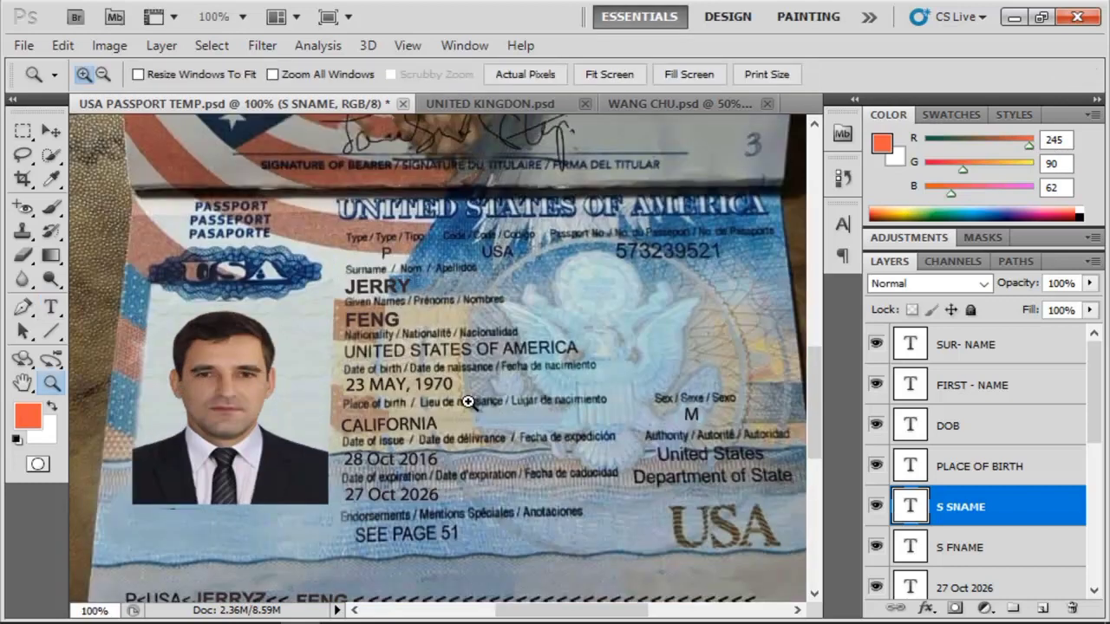
mouse_move(766, 534)
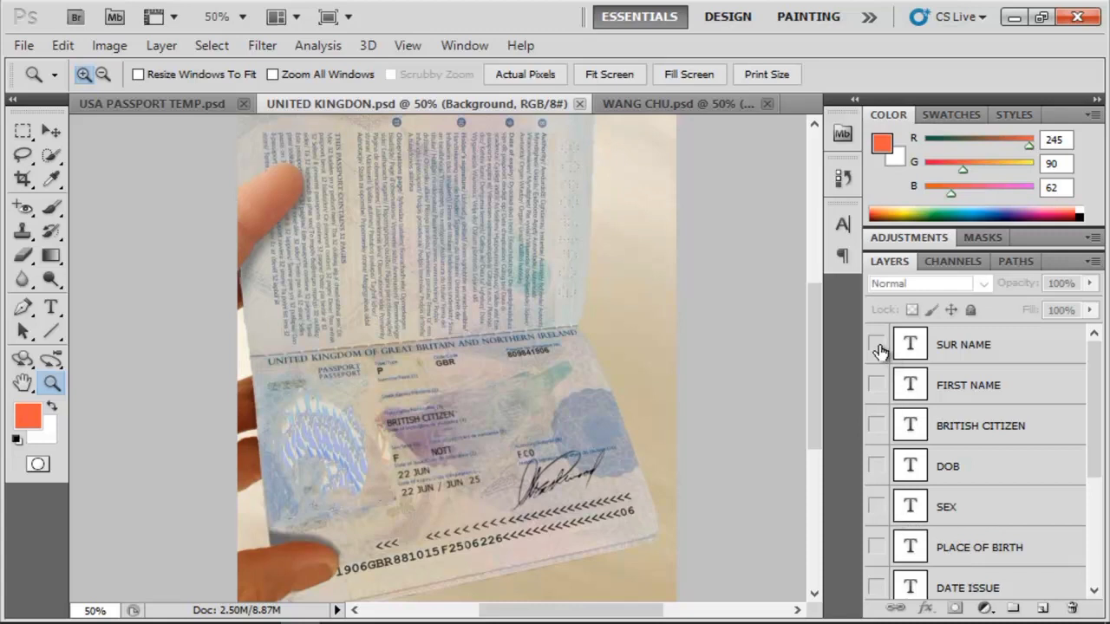
mouse_move(876, 344)
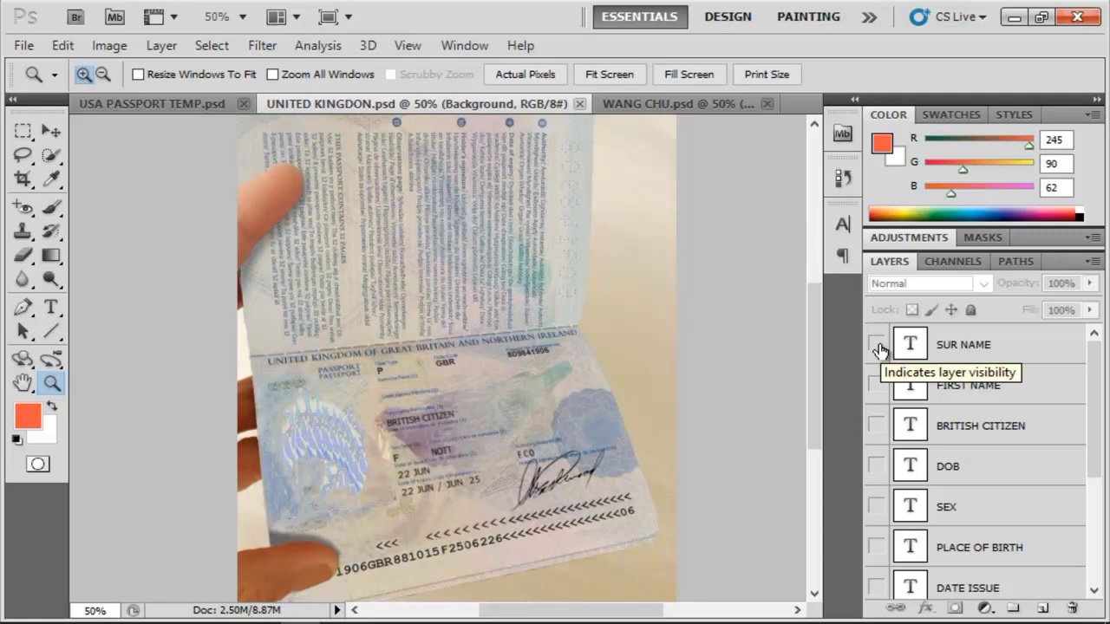
Step: Turn on the SUR NAME, FIRST NAME, BRITISH CITIZEN, PLACE OF BIRTH and PIC layers
left_click(876, 344)
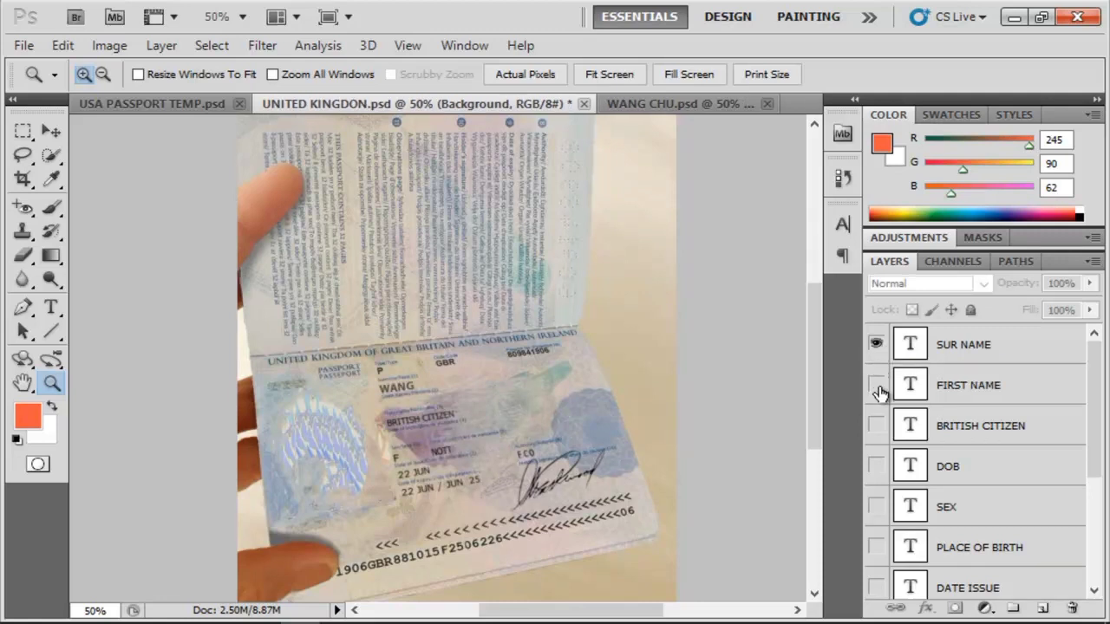
left_click(875, 385)
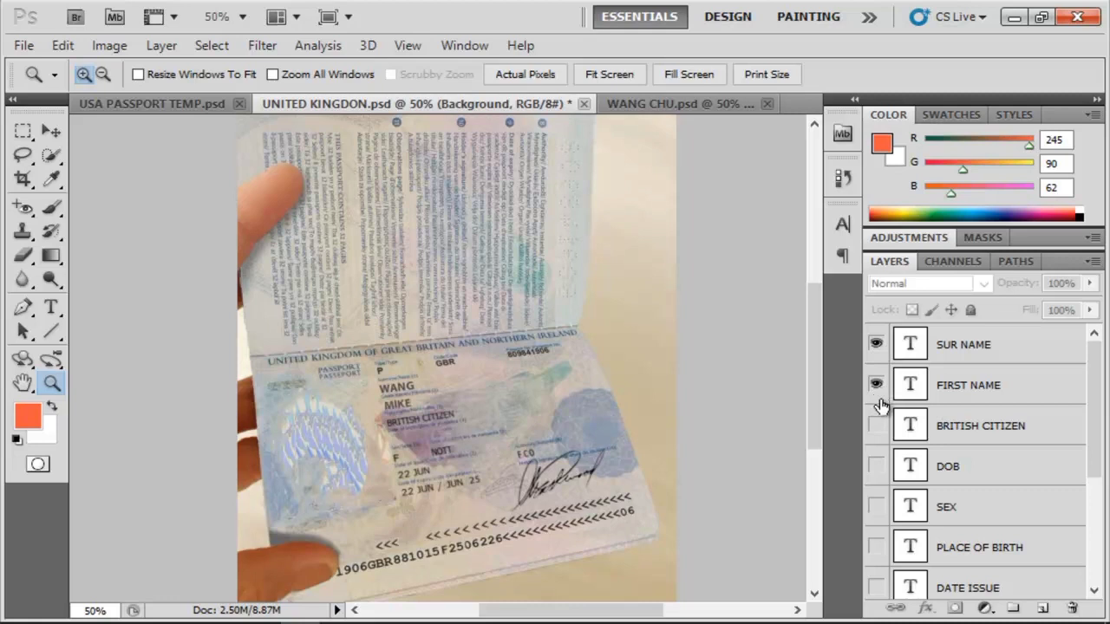
left_click(876, 425)
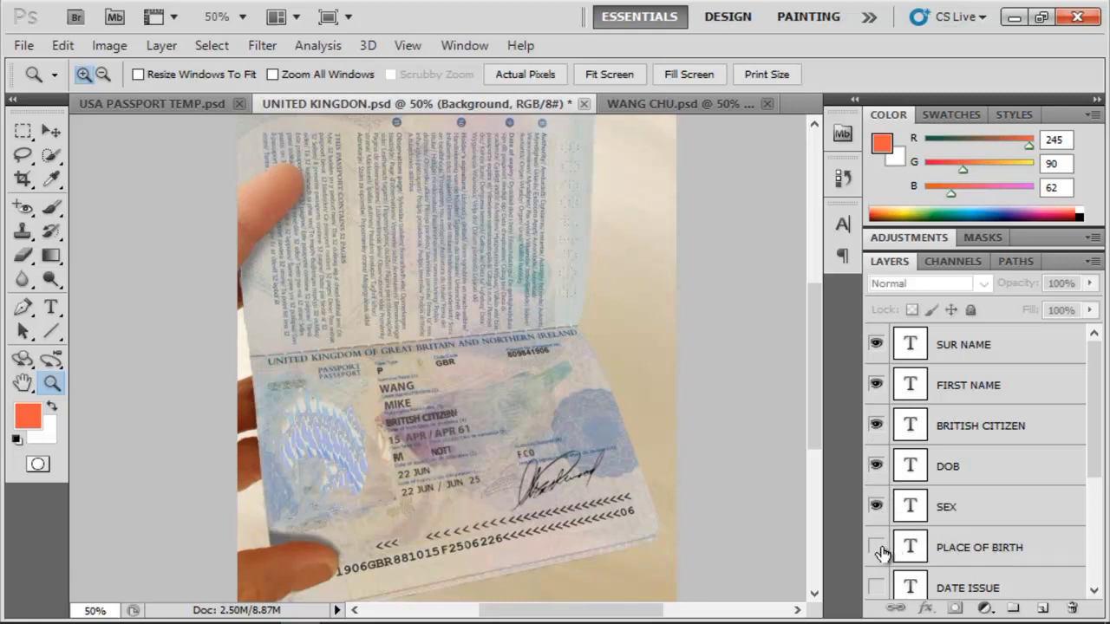
left_click(875, 547)
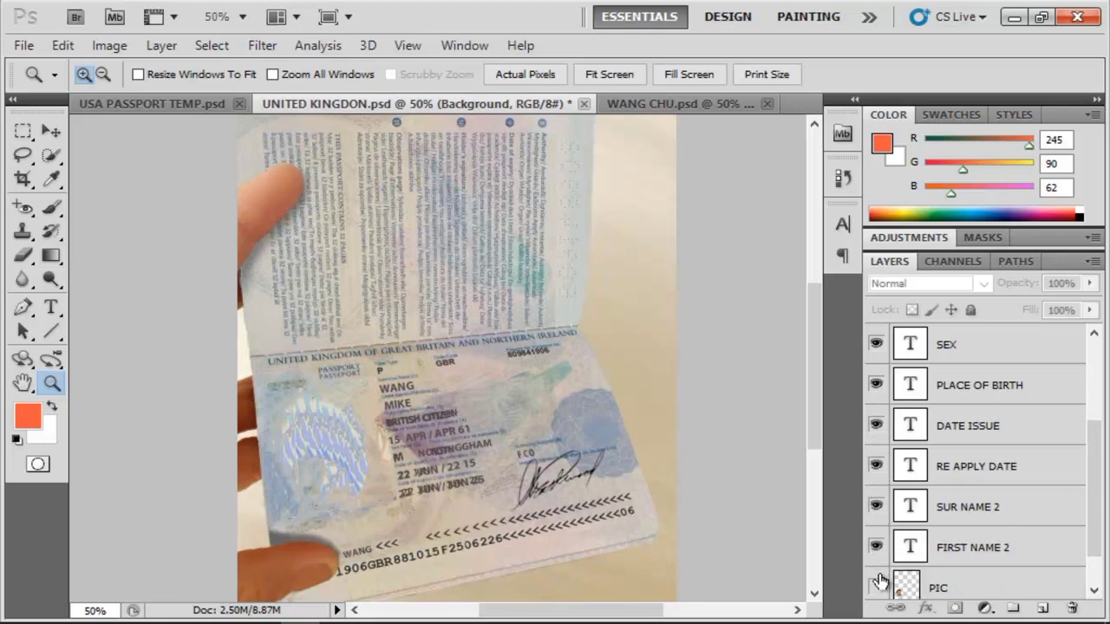
left_click(876, 587)
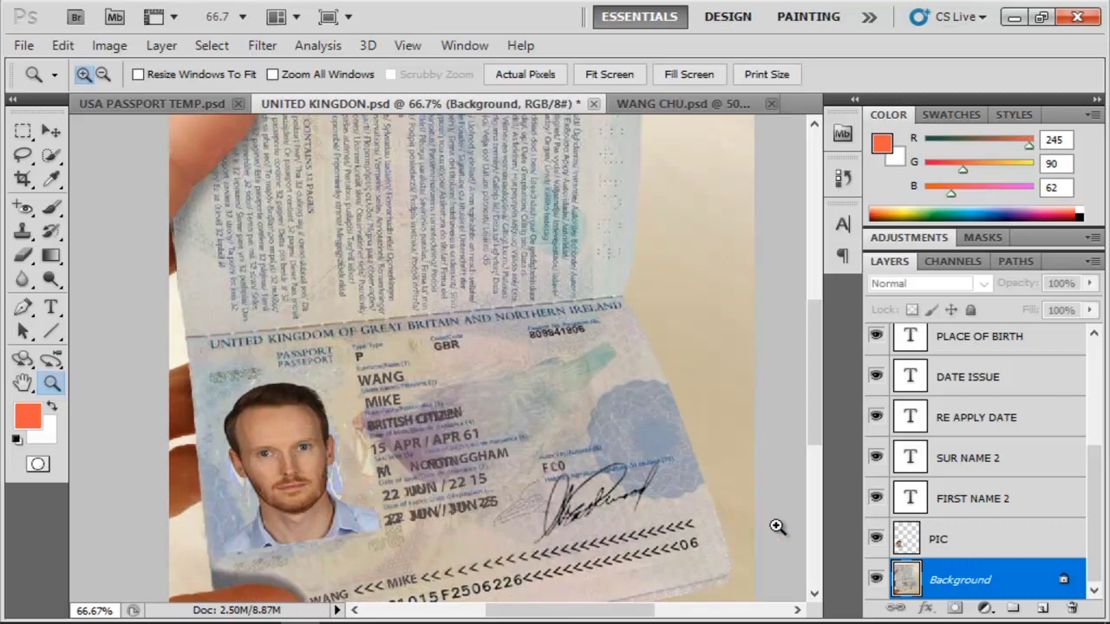
mouse_move(372, 336)
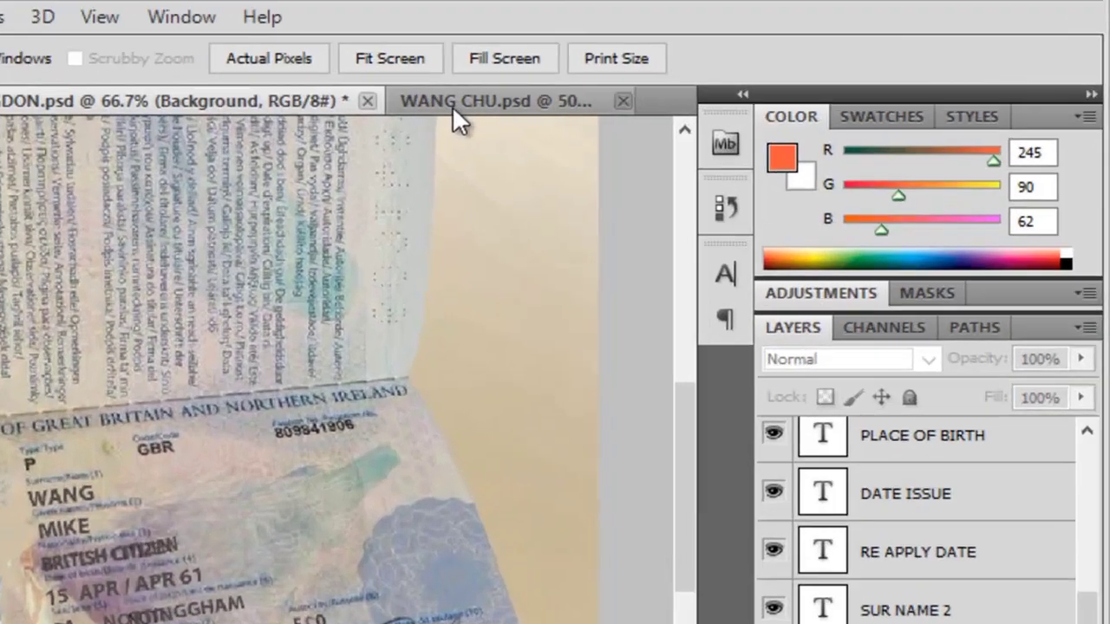
left_click(494, 101)
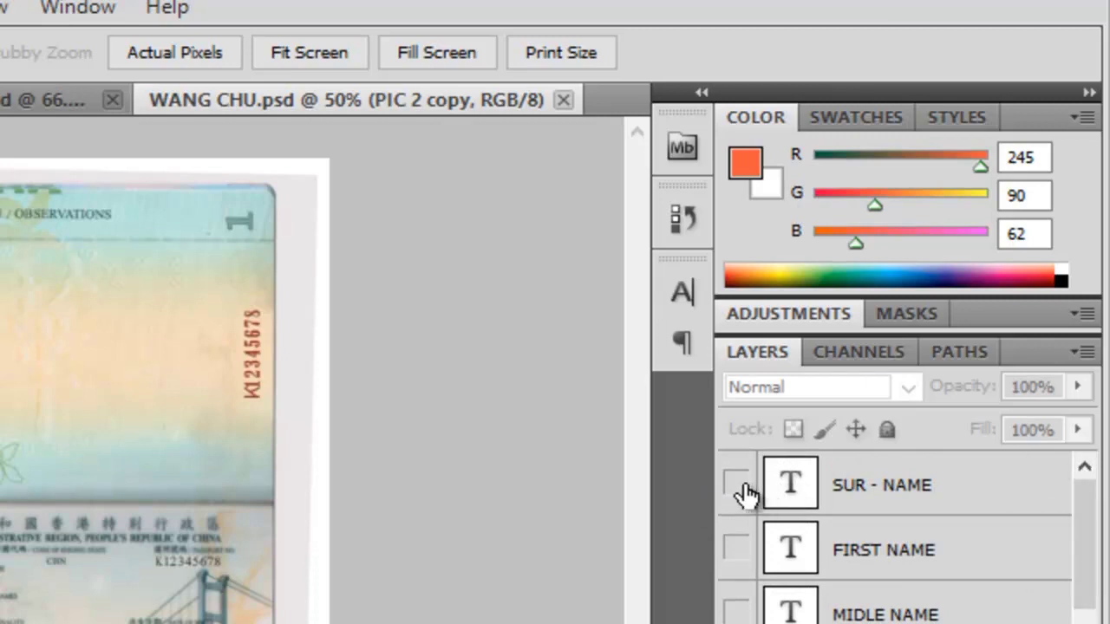
mouse_move(735, 483)
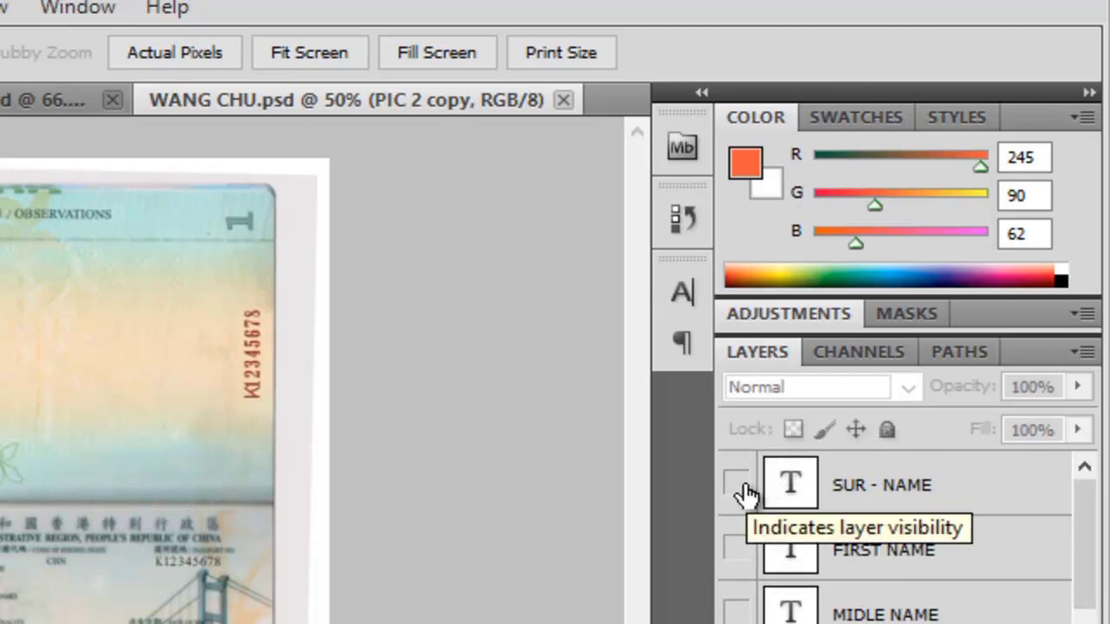
left_click(735, 484)
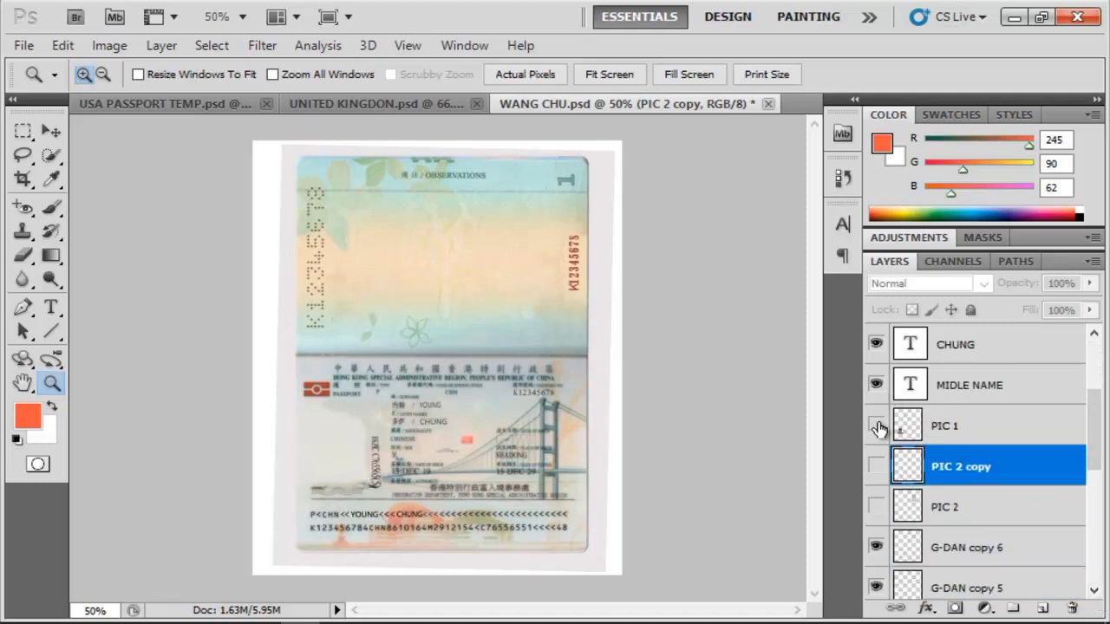
left_click(876, 425)
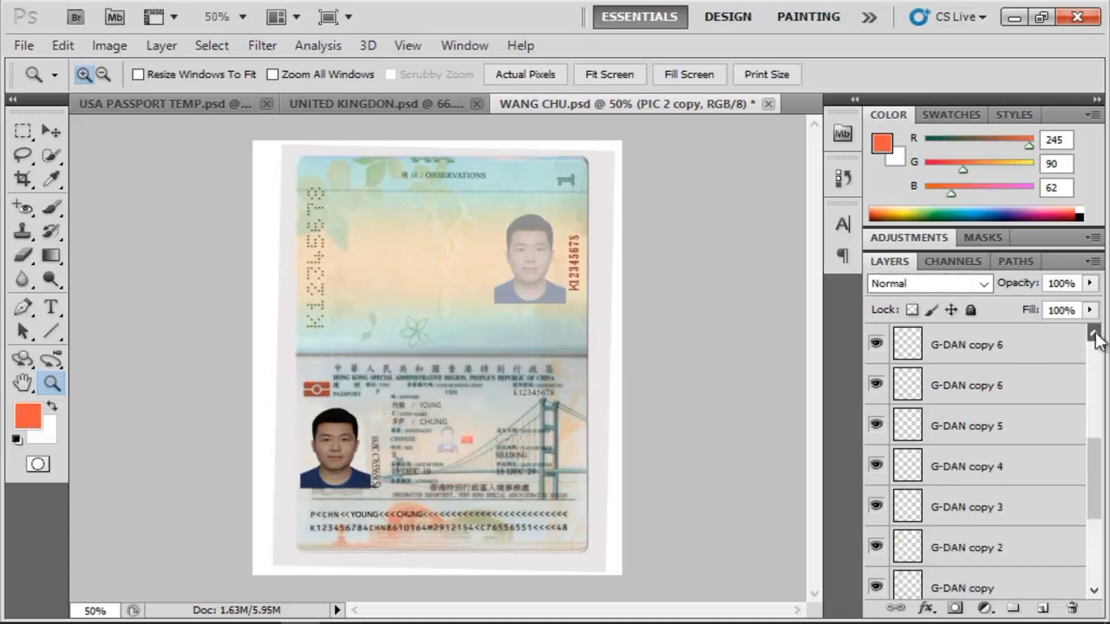
scroll("down", 3)
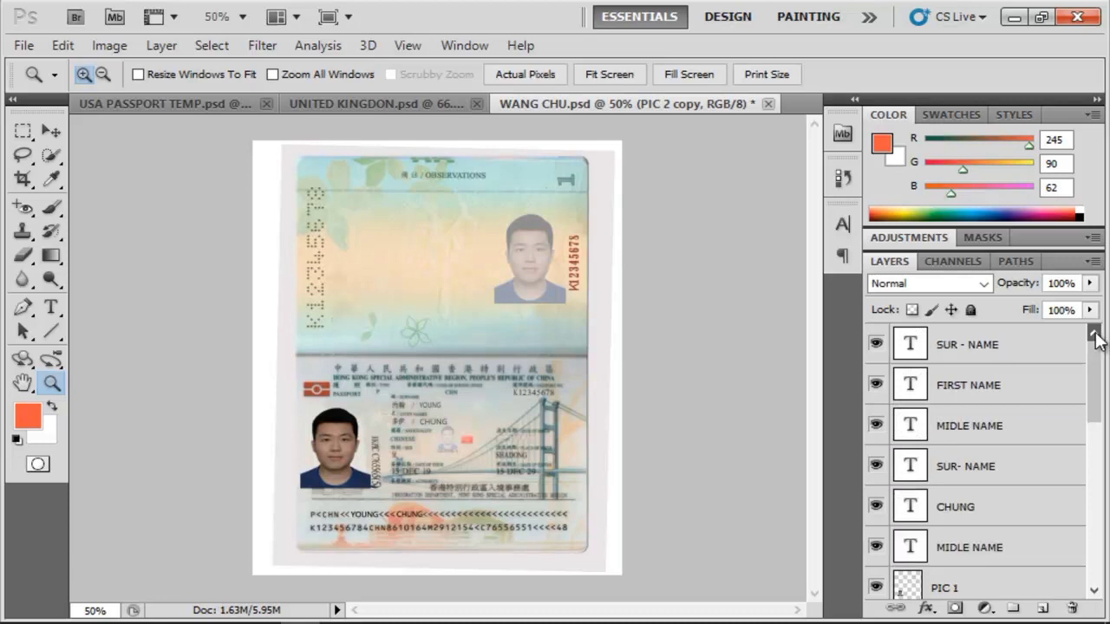